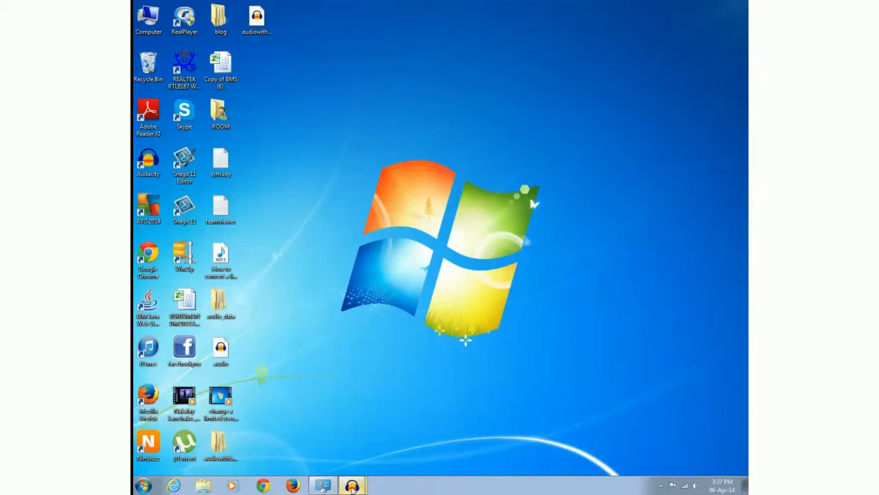
Open the 'audiowithbackground' recording from the desktop in Audacity
left_click(351, 486)
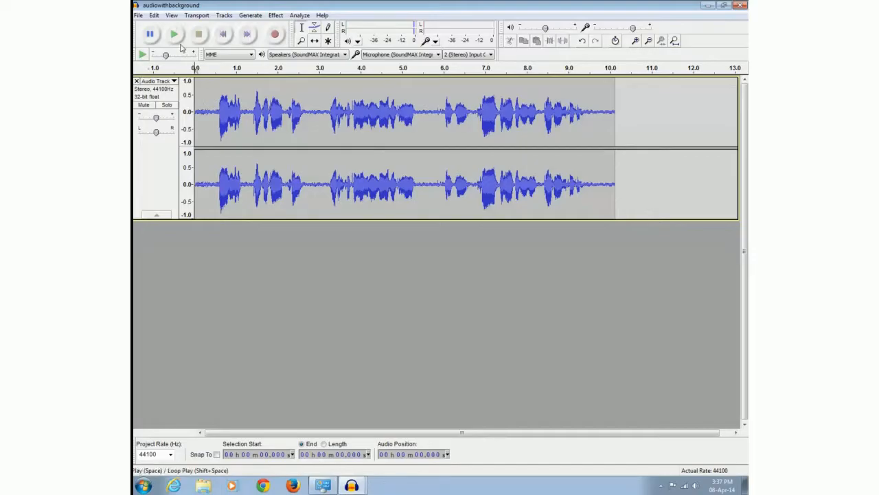
mouse_move(173, 34)
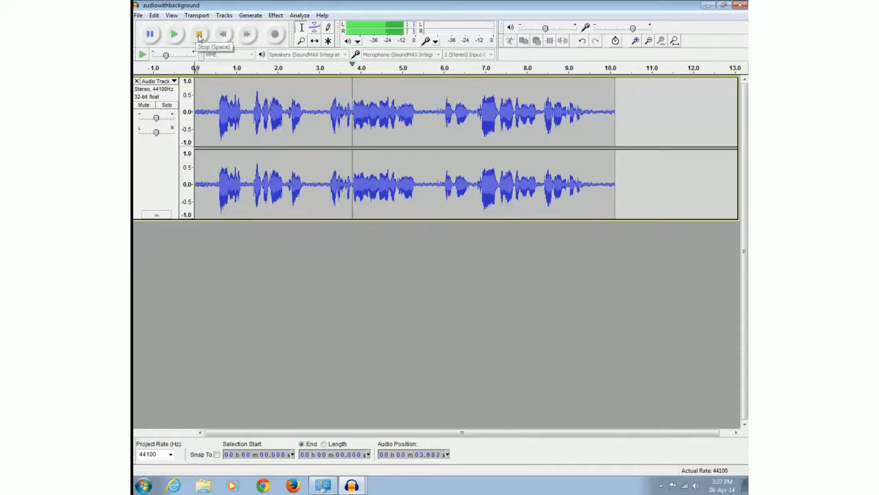
left_click(198, 33)
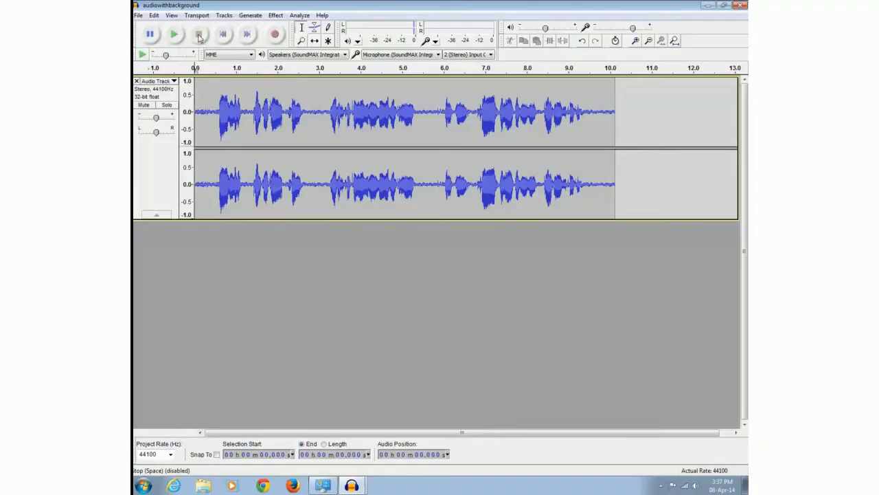
left_click(198, 34)
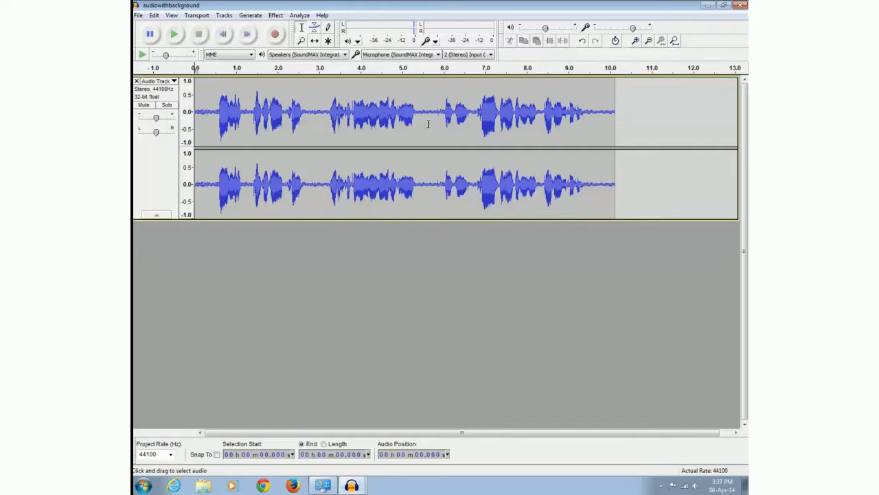
mouse_move(322, 118)
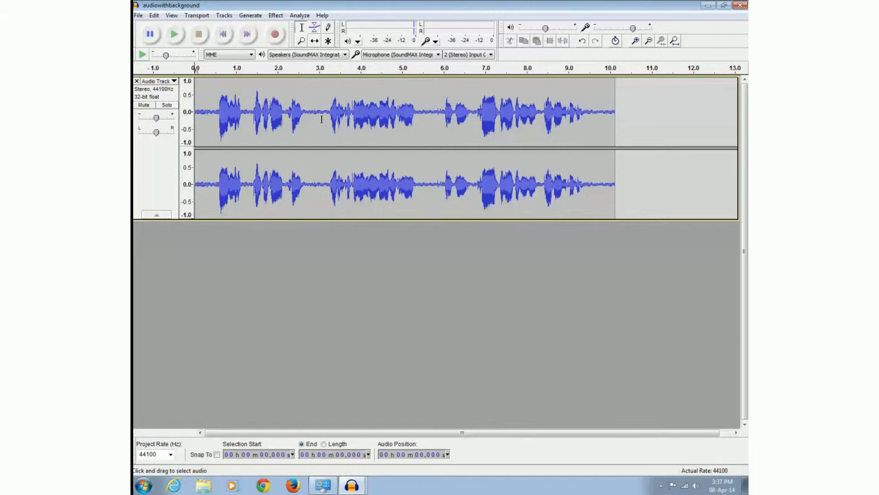
Get a noise profile from a selected background-only stretch via Effect > Noise Removal
left_click(328, 113)
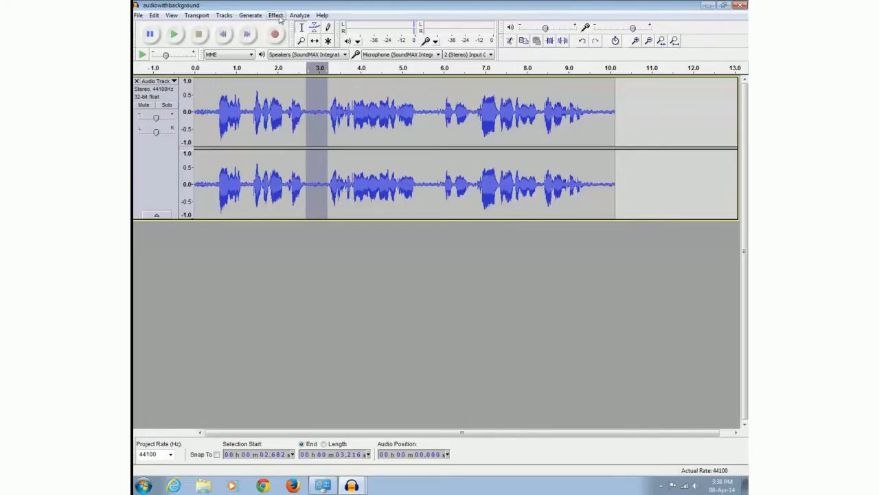
left_click(275, 15)
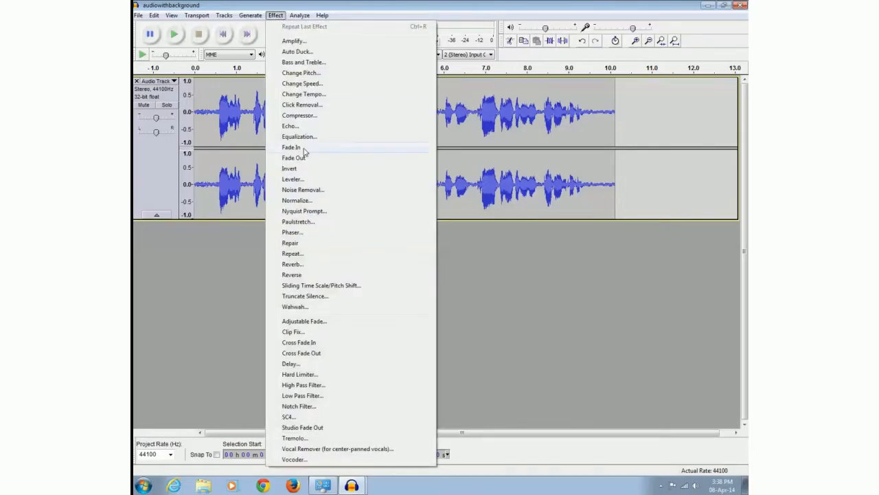
left_click(302, 190)
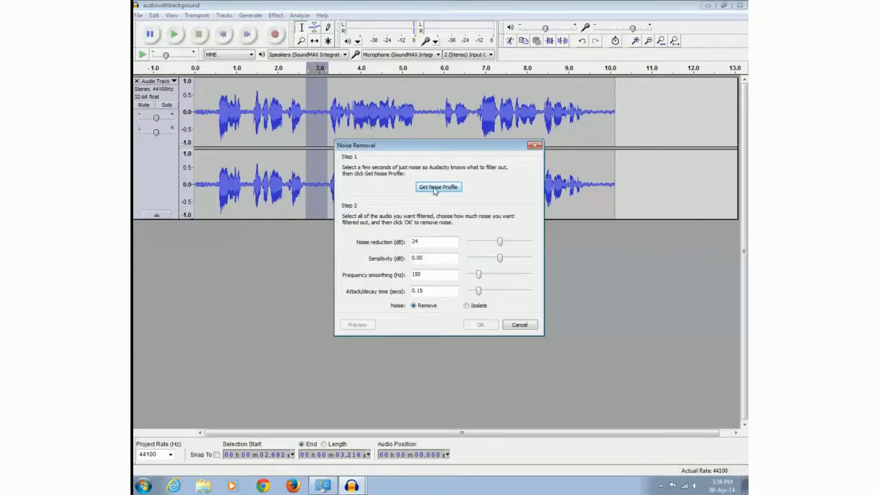
left_click(439, 187)
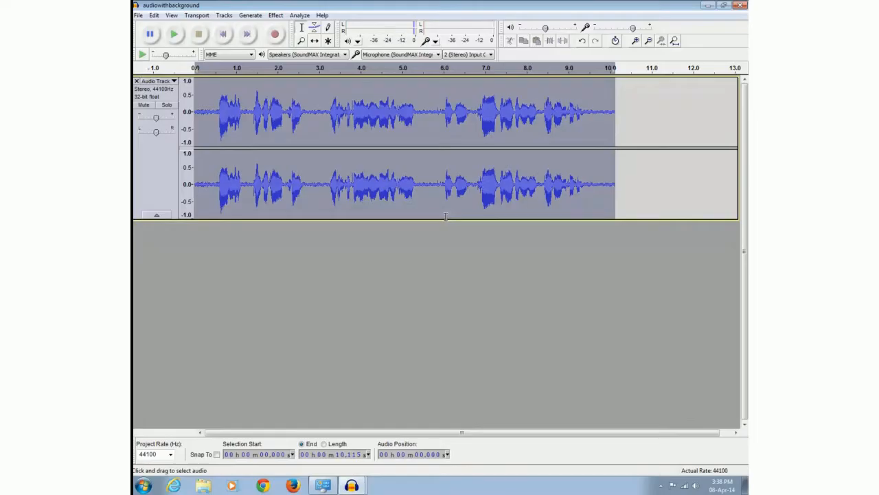
Apply Noise Removal with the captured profile to the entire recording
left_click(275, 15)
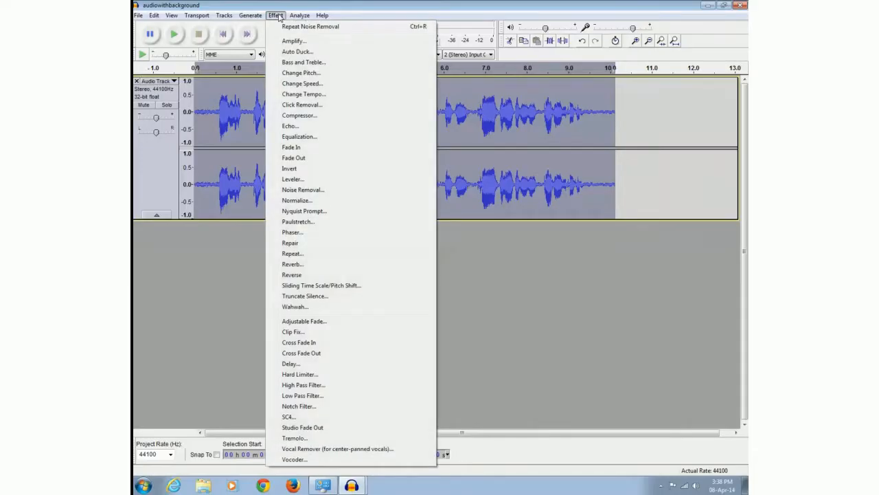
mouse_move(302, 190)
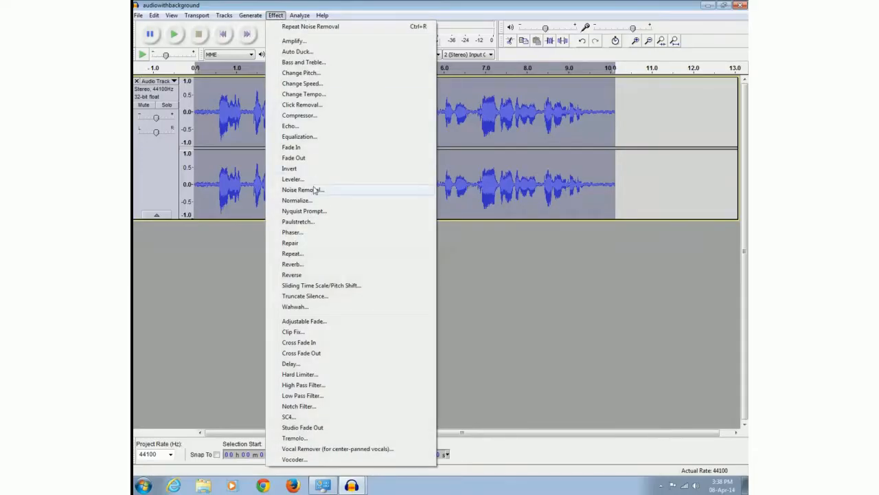
left_click(302, 190)
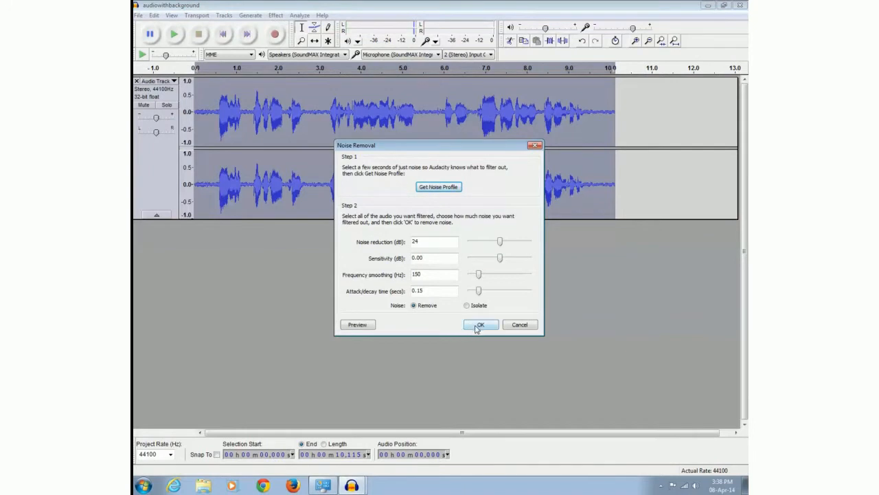
left_click(481, 325)
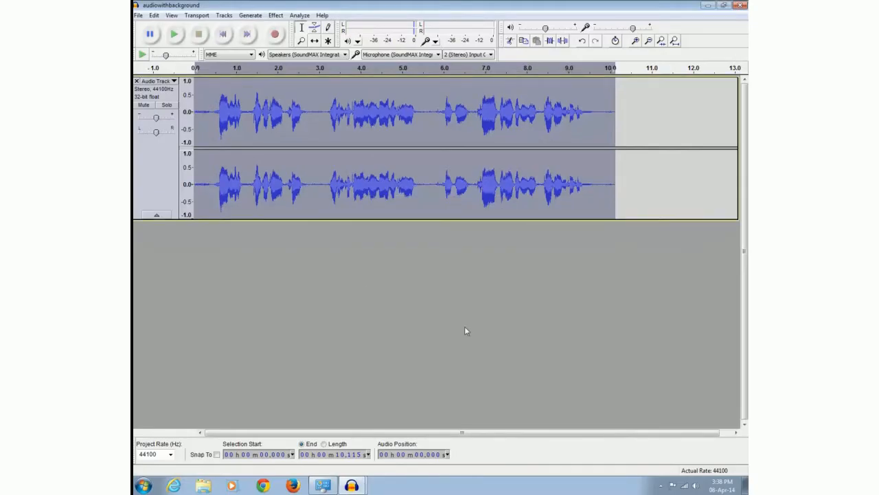
mouse_move(418, 198)
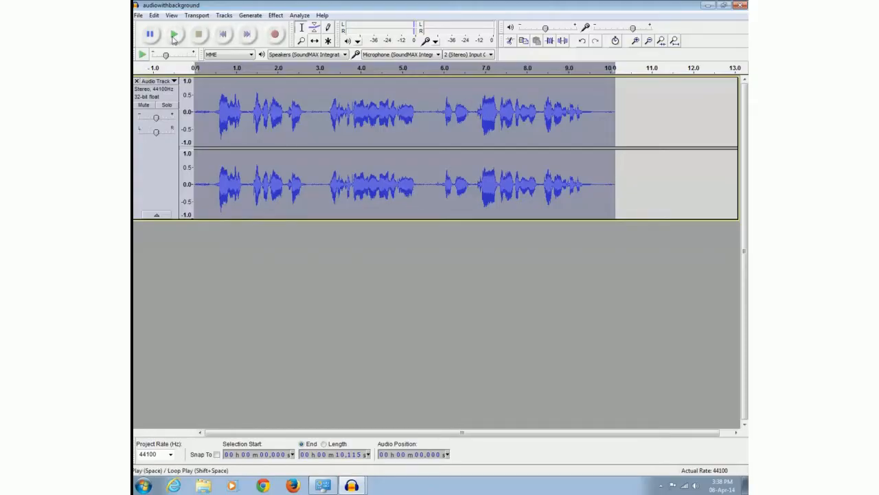
left_click(175, 34)
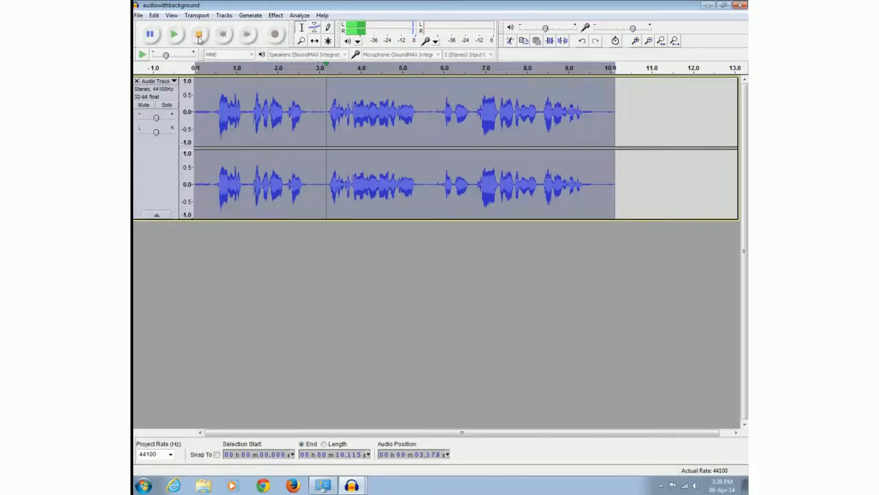
left_click(197, 33)
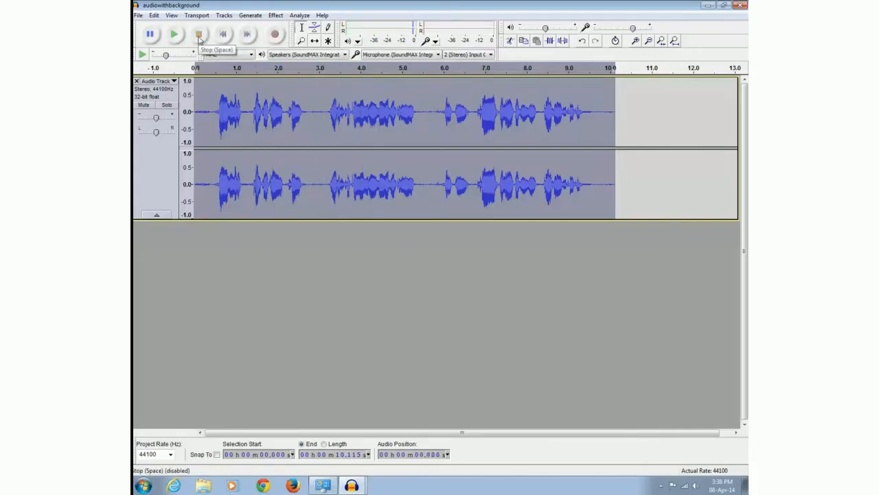